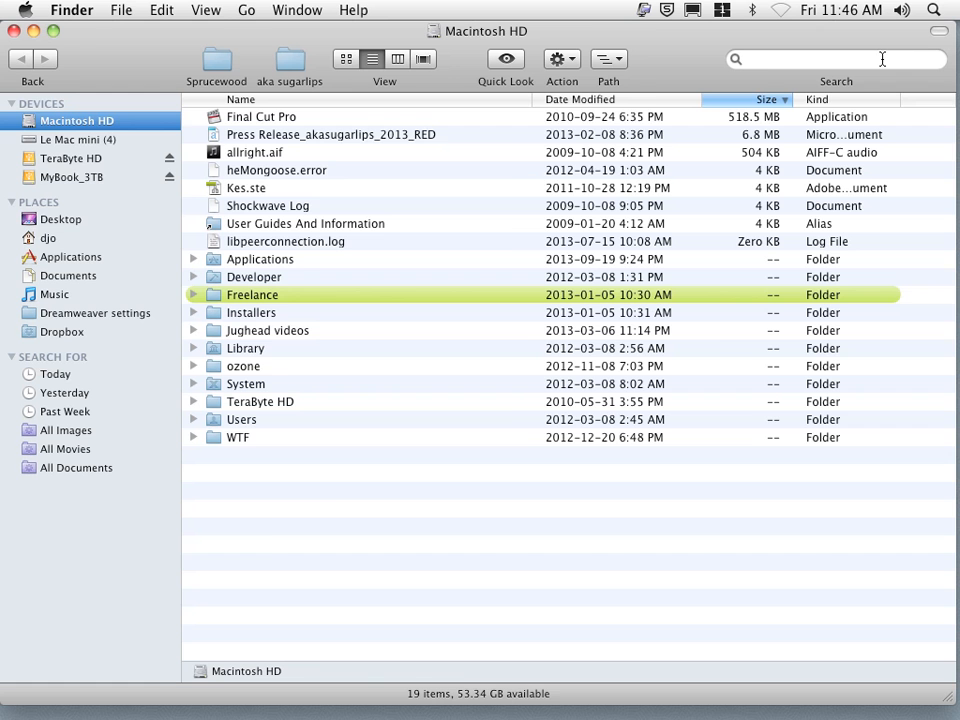
- Launch Image Capture from the Finder Applications folder
{"action": "left_click", "coordinate": [72, 256]}
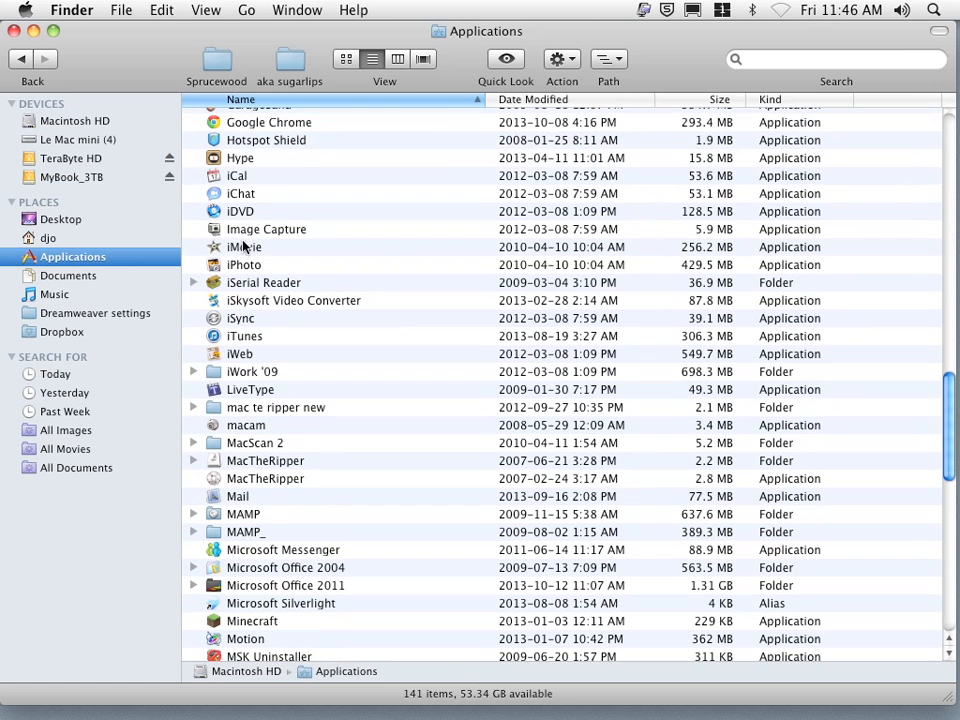
{"action": "left_click", "coordinate": [266, 228]}
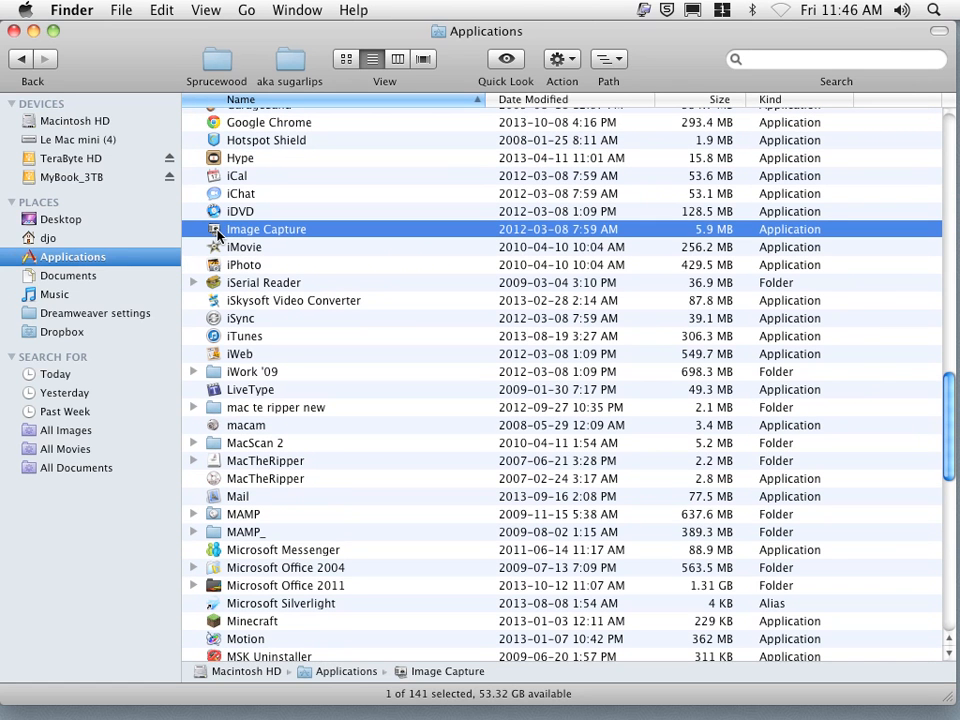
{"action": "double_click", "coordinate": [266, 228]}
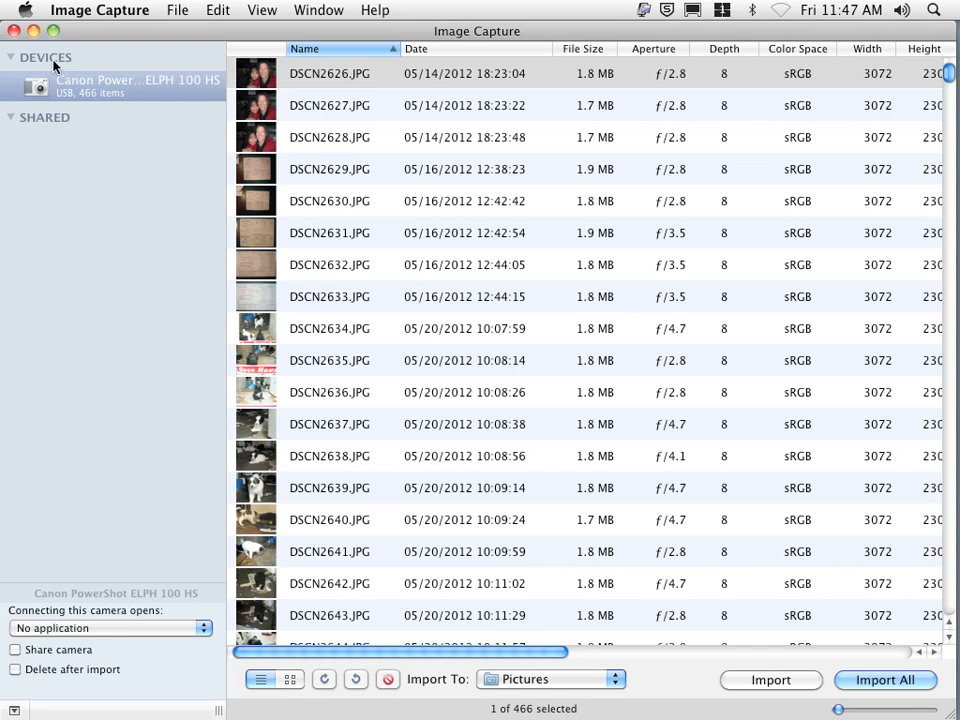
{"action": "mouse_move", "coordinate": [930, 96]}
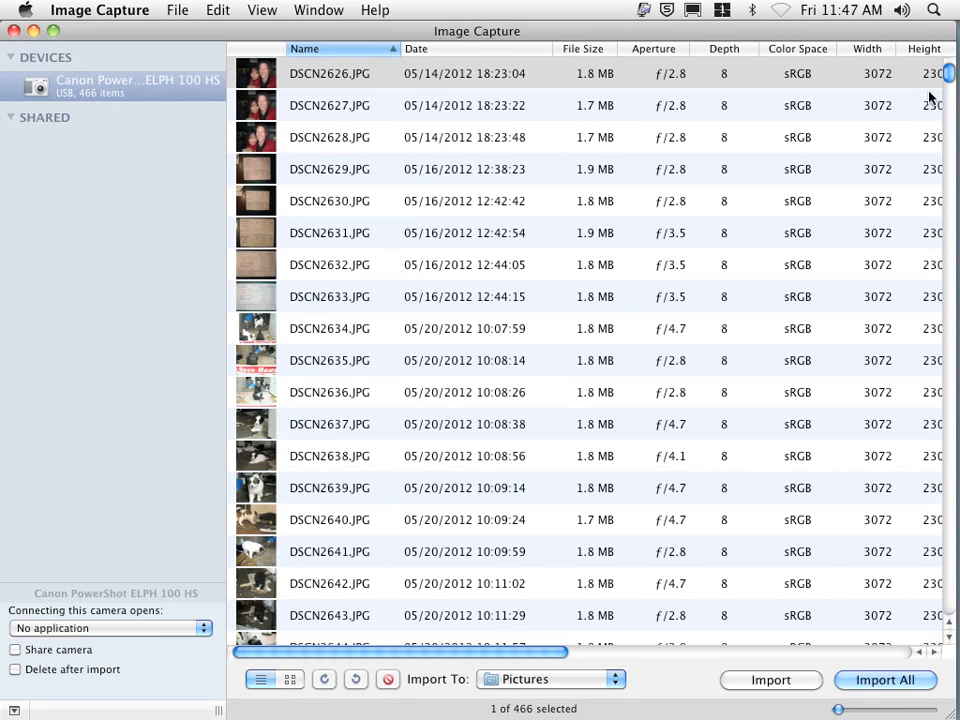
- Scroll the Canon camera's photo list down to the May 2012 shots with DSCN2653.JPG
{"action": "scroll", "scroll_direction": "down", "scroll_amount": 3}
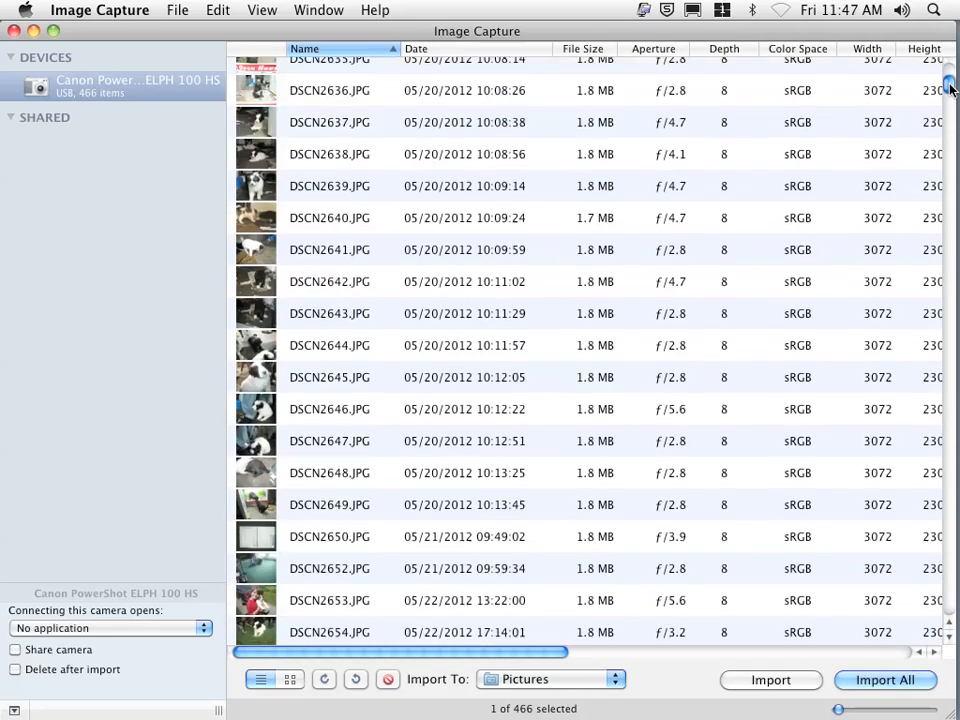
{"action": "scroll", "scroll_direction": "down", "scroll_amount": 3}
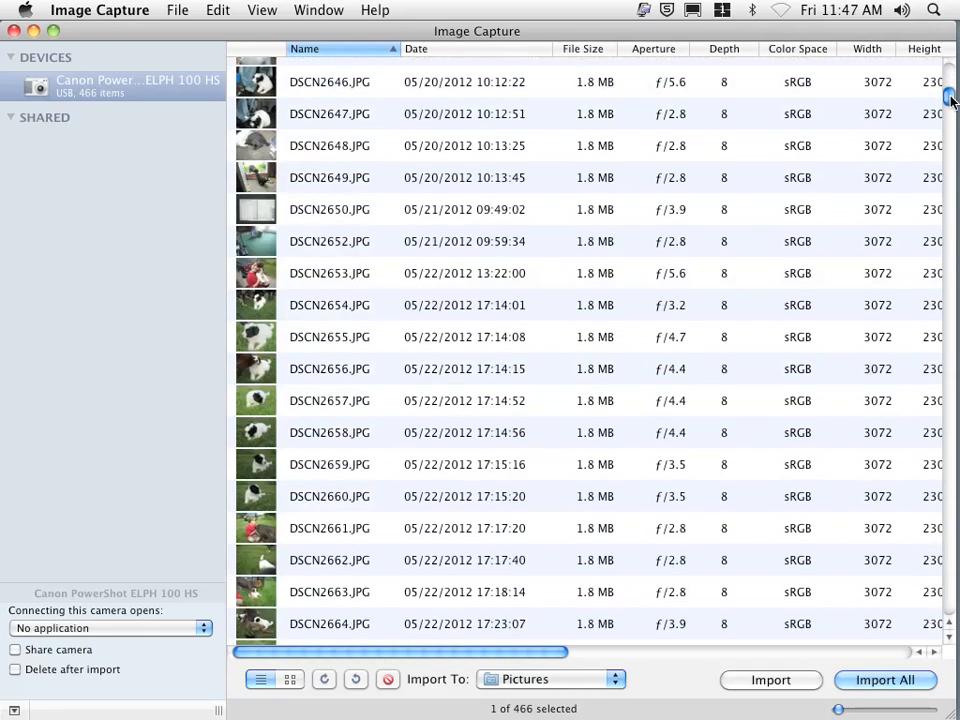
{"action": "scroll", "scroll_direction": "down", "scroll_amount": 3}
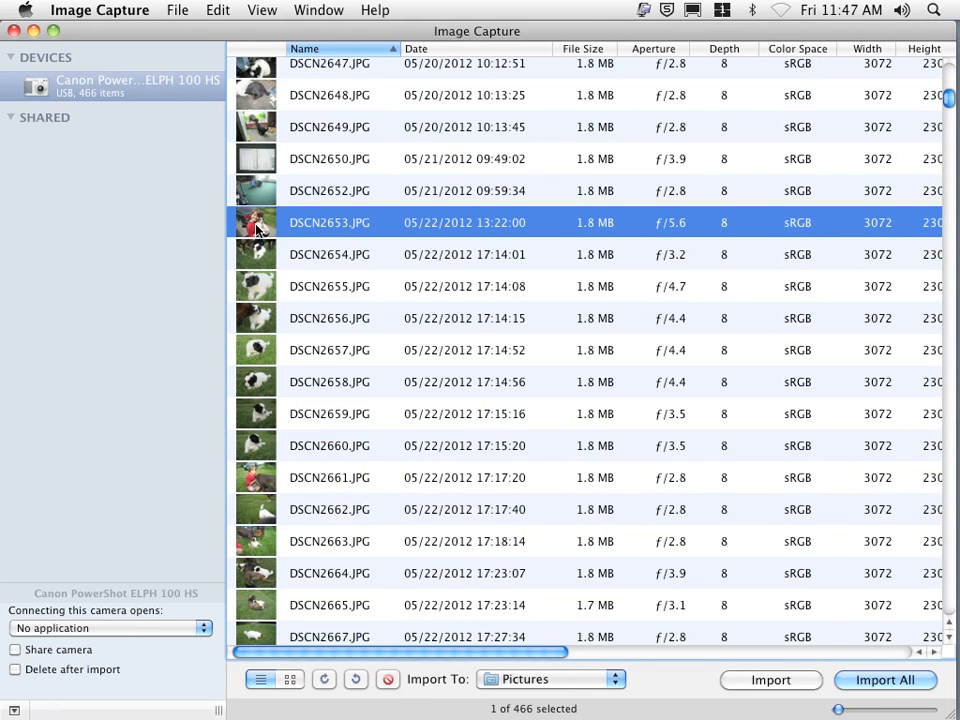
{"action": "mouse_move", "coordinate": [448, 332]}
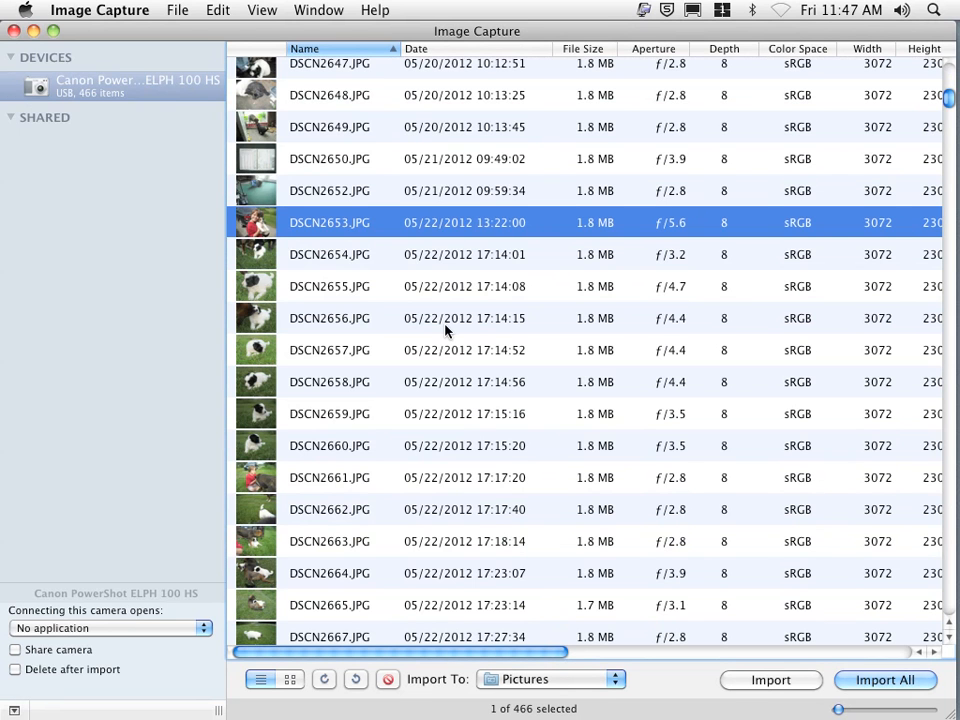
{"action": "mouse_move", "coordinate": [570, 696]}
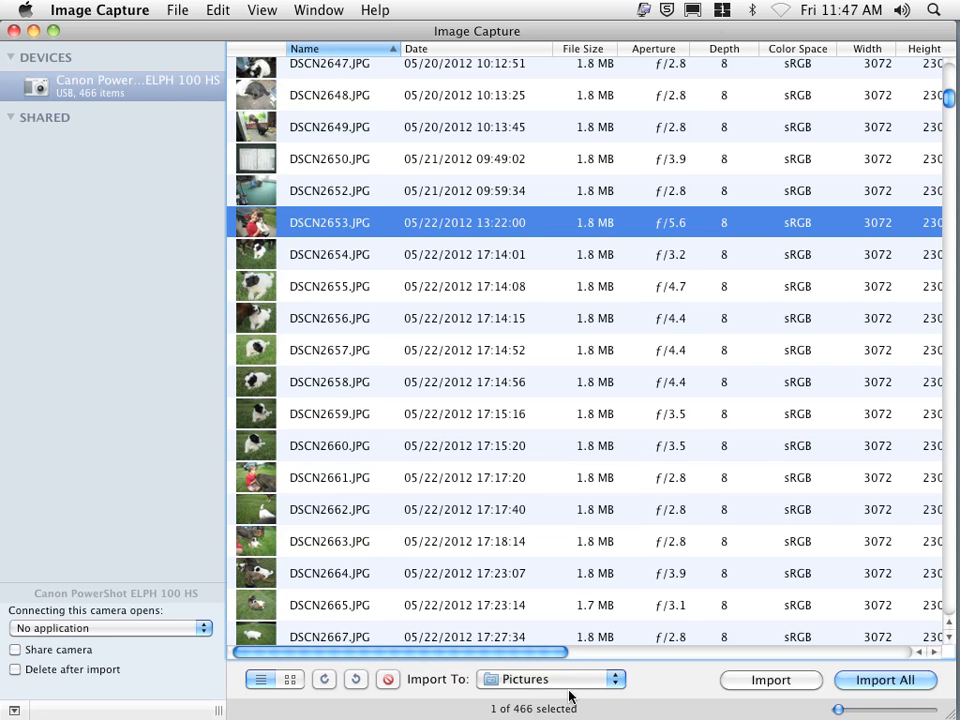
{"action": "mouse_move", "coordinate": [568, 680]}
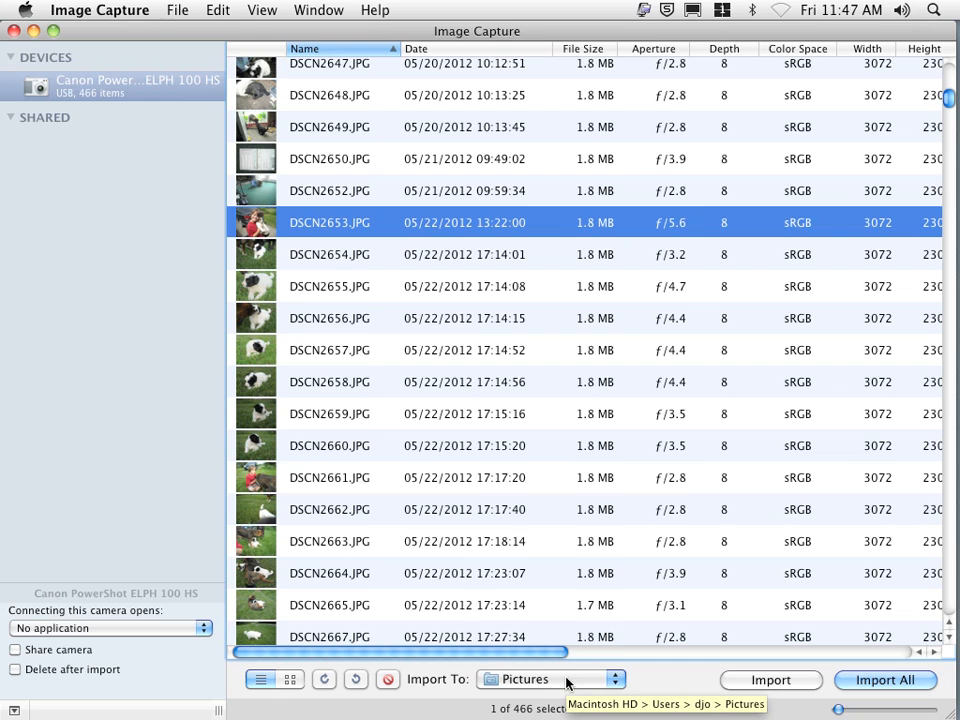
- Create a new Desktop folder 'Captured Images' and make it the Import To destination
{"action": "left_click", "coordinate": [548, 680]}
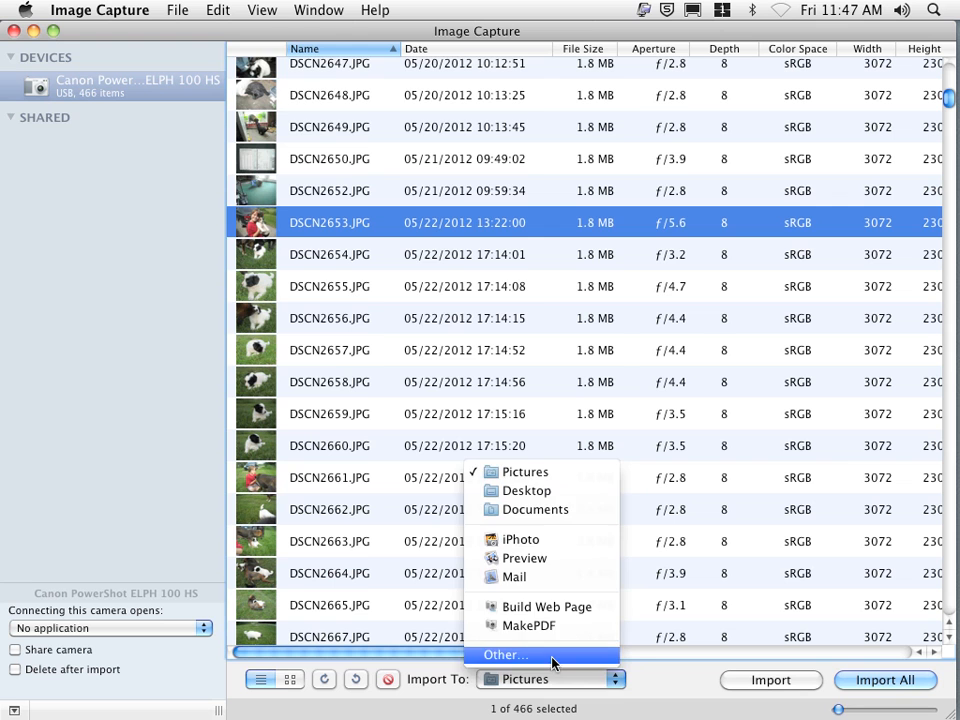
{"action": "left_click", "coordinate": [504, 654]}
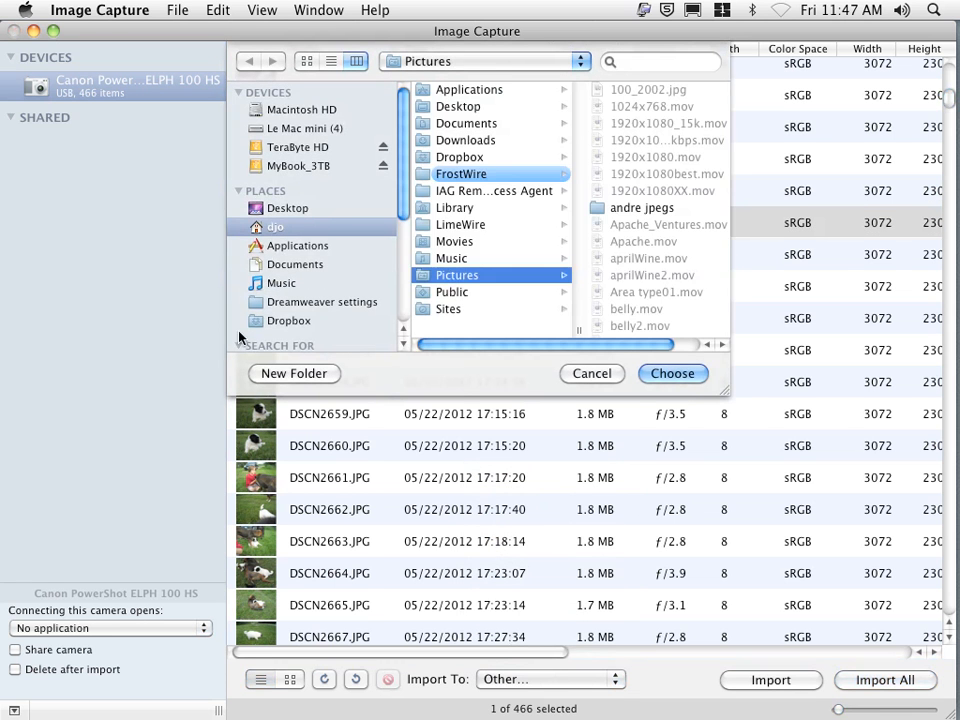
{"action": "left_click", "coordinate": [288, 208]}
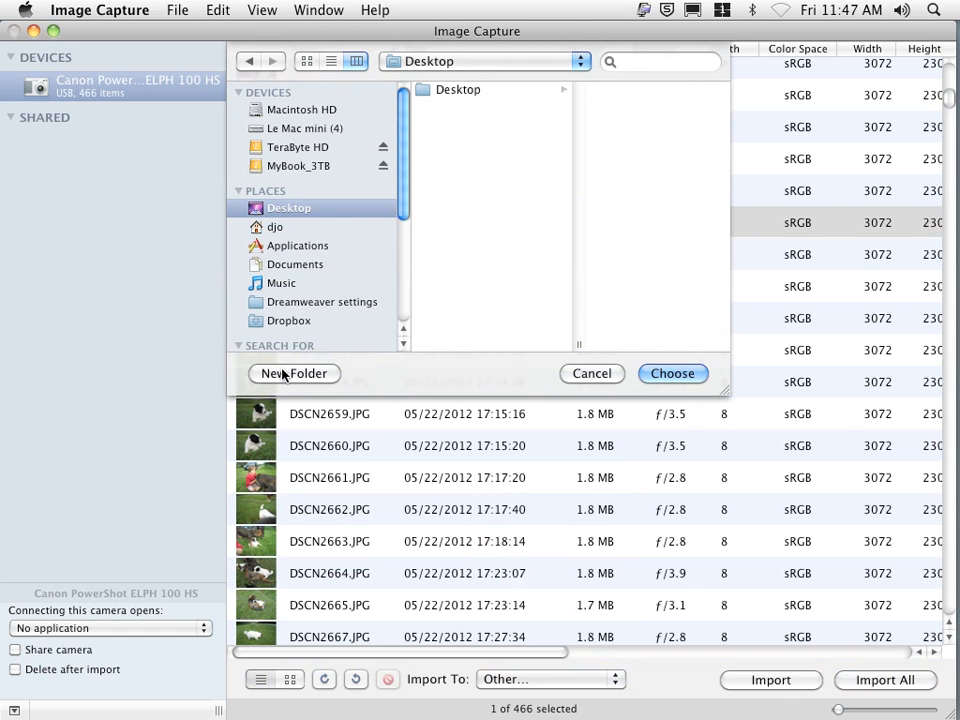
{"action": "left_click", "coordinate": [292, 374]}
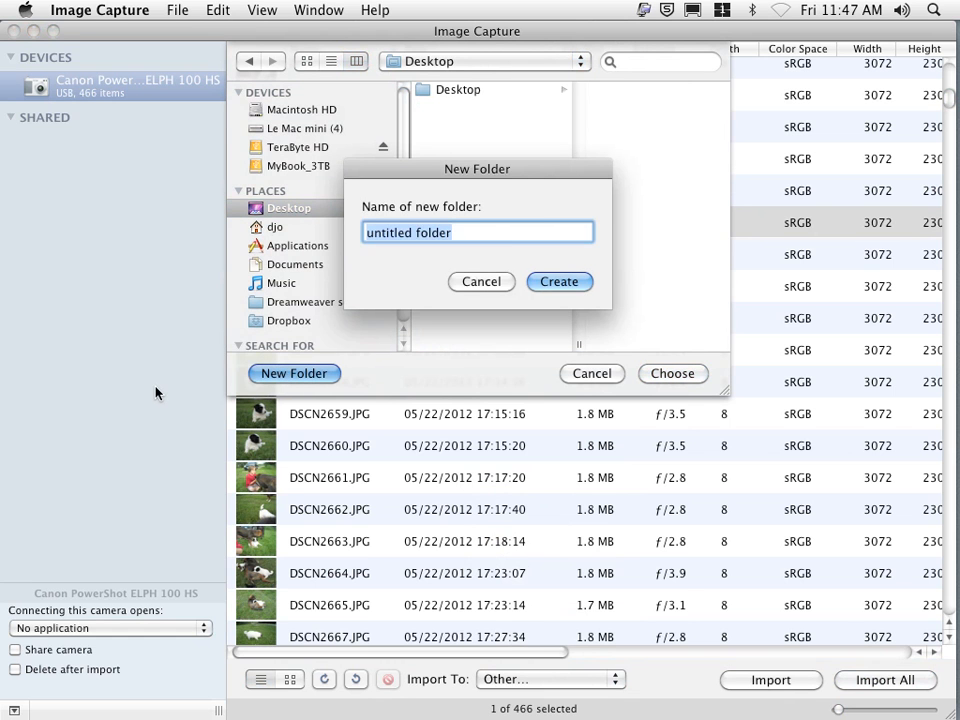
{"action": "type", "text": "Captured"}
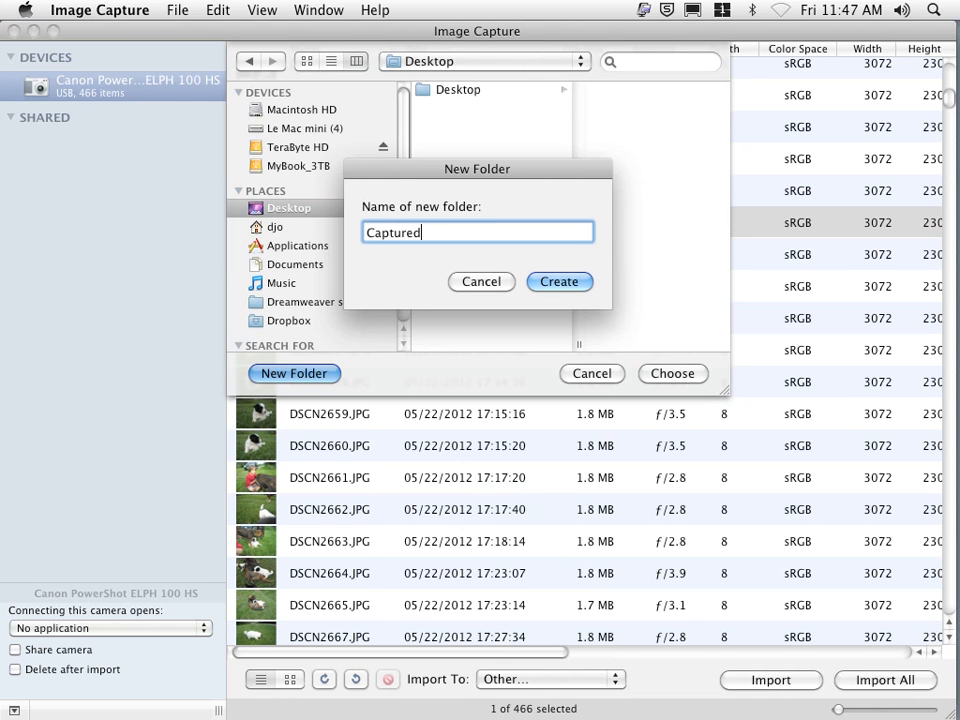
{"action": "type", "text": "Images"}
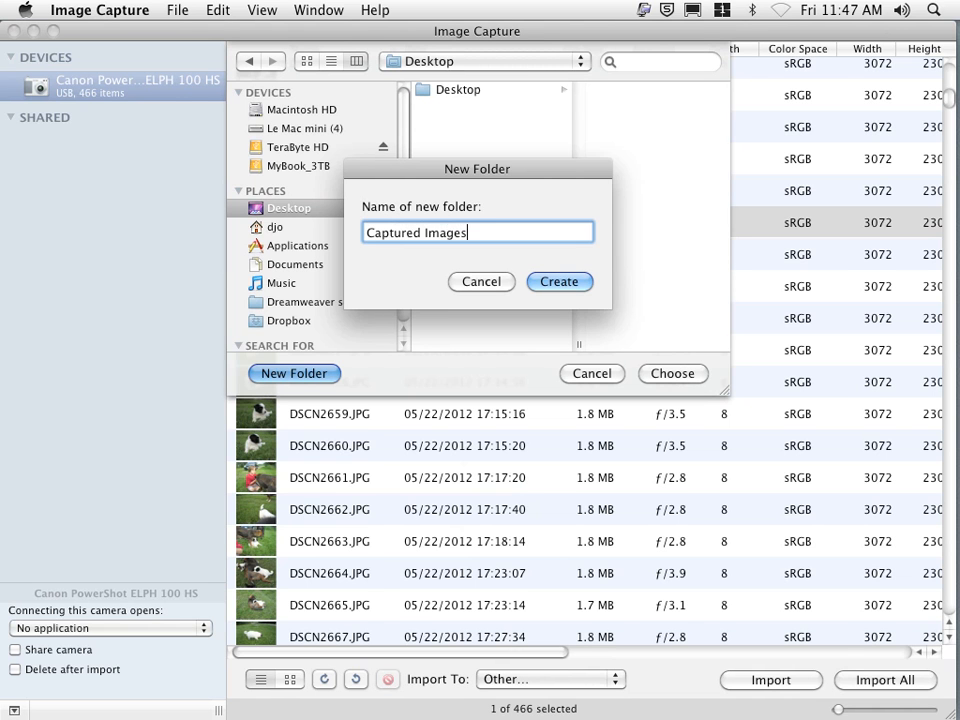
{"action": "left_click", "coordinate": [560, 280]}
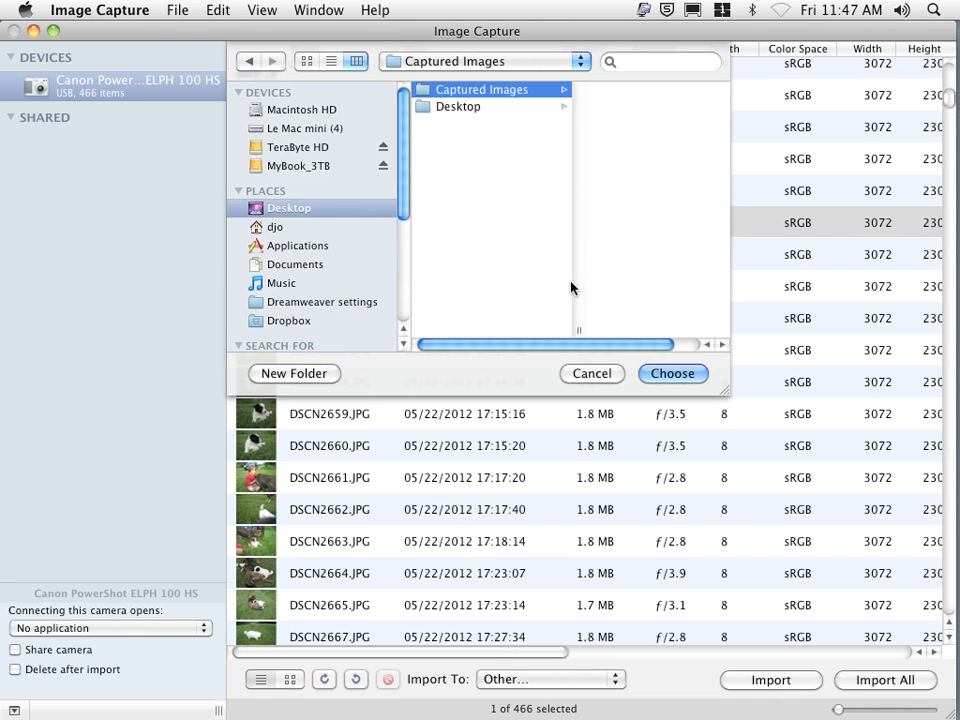
{"action": "left_click", "coordinate": [672, 374]}
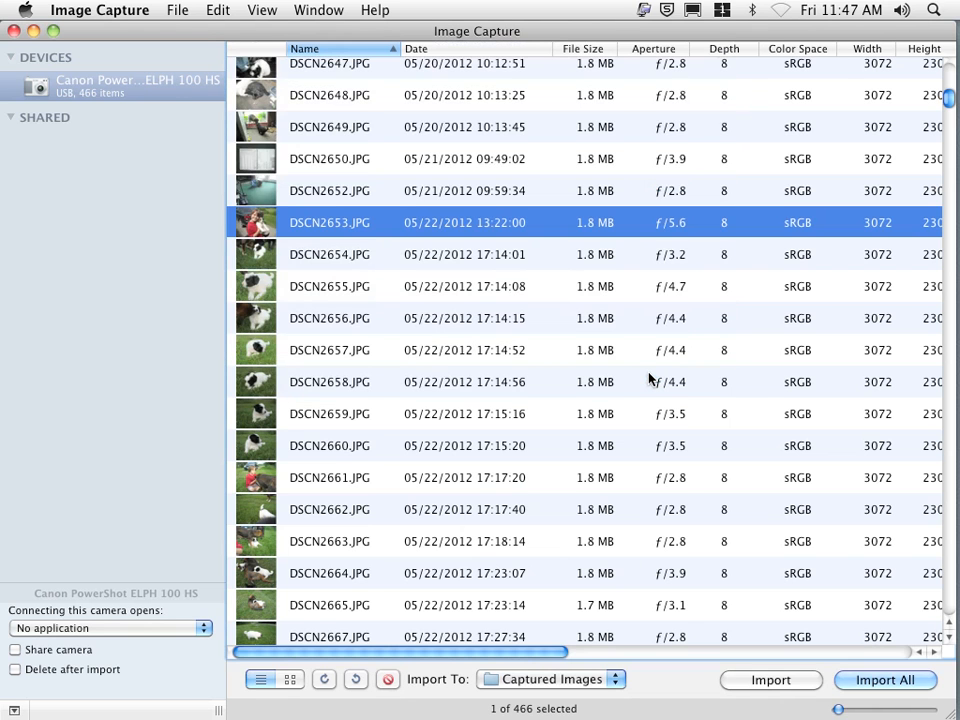
{"action": "mouse_move", "coordinate": [616, 378]}
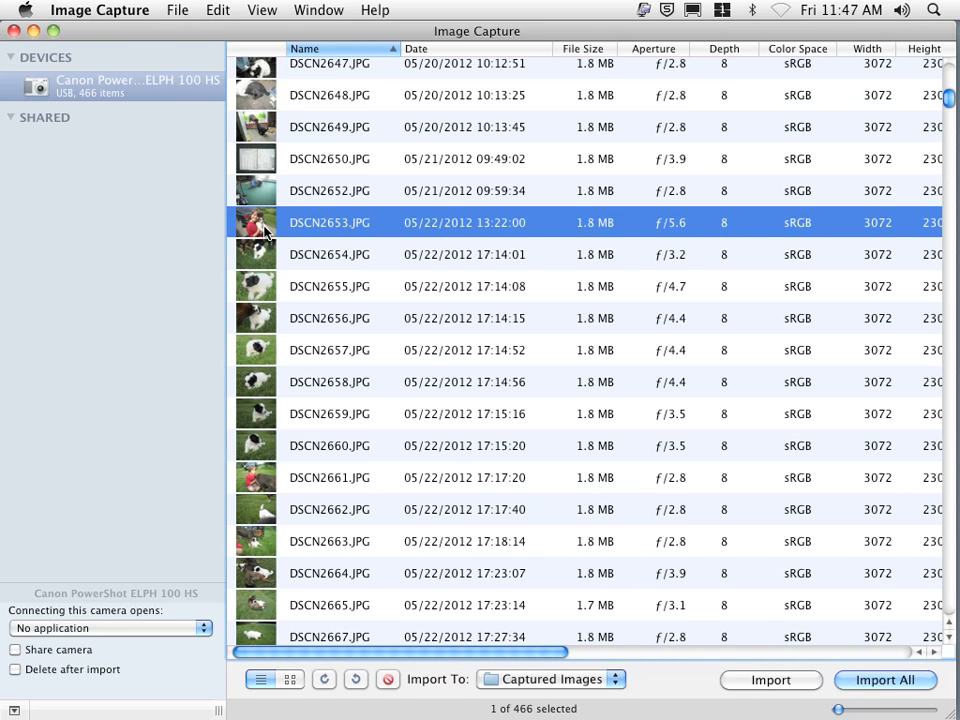
{"action": "mouse_move", "coordinate": [268, 256]}
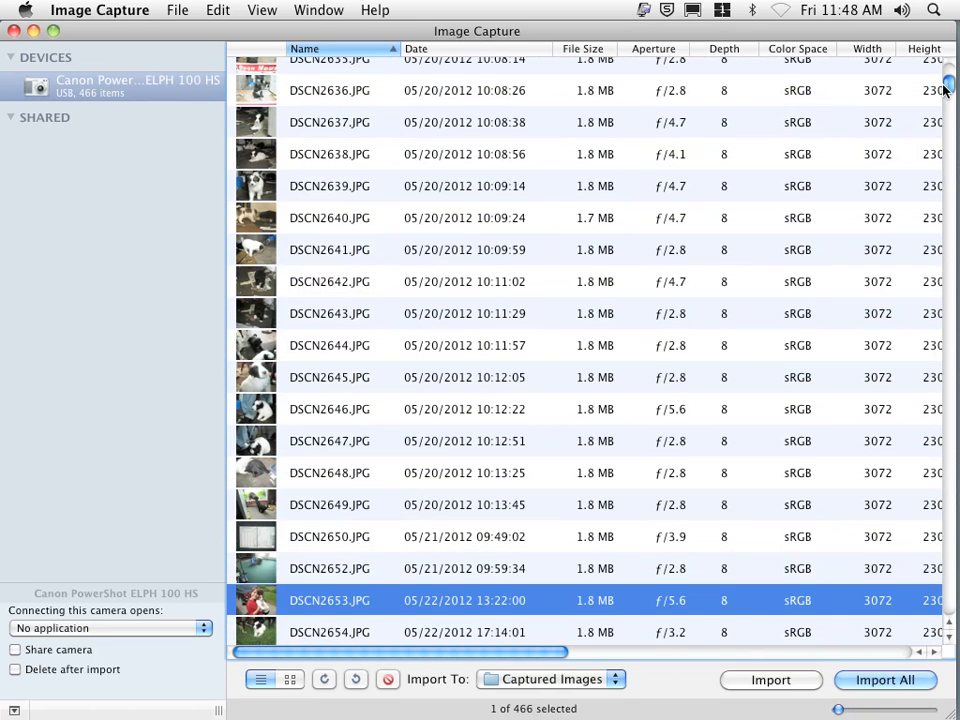
- Add DSCN2639.JPG to the selection and import both photos into Captured Images
{"action": "left_click", "coordinate": [330, 186]}
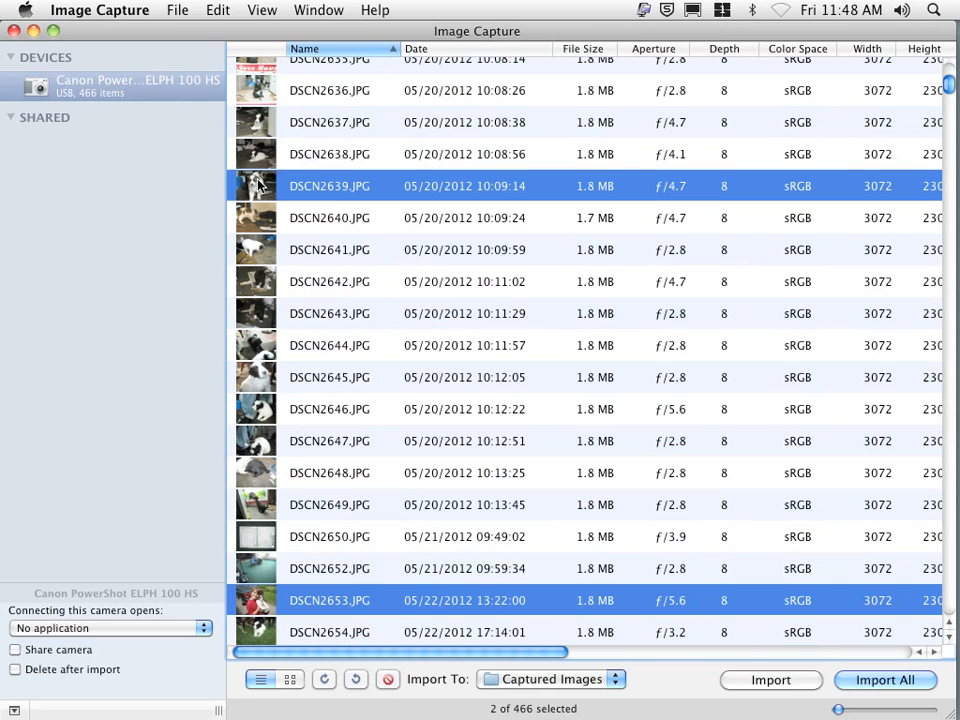
{"action": "mouse_move", "coordinate": [752, 680]}
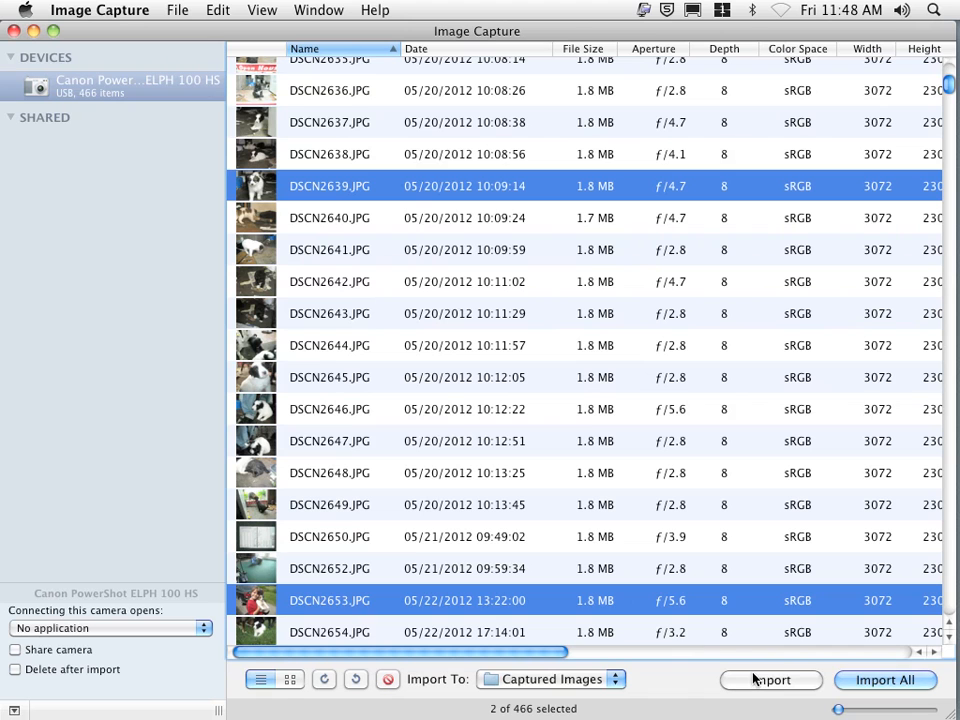
{"action": "mouse_move", "coordinate": [884, 680]}
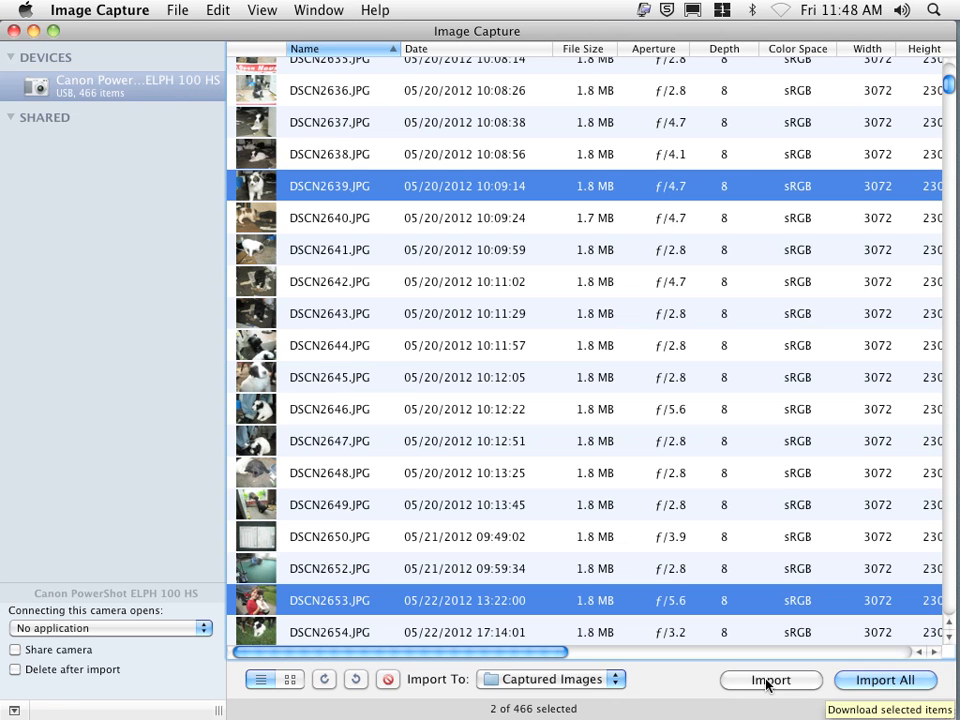
{"action": "left_click", "coordinate": [772, 680]}
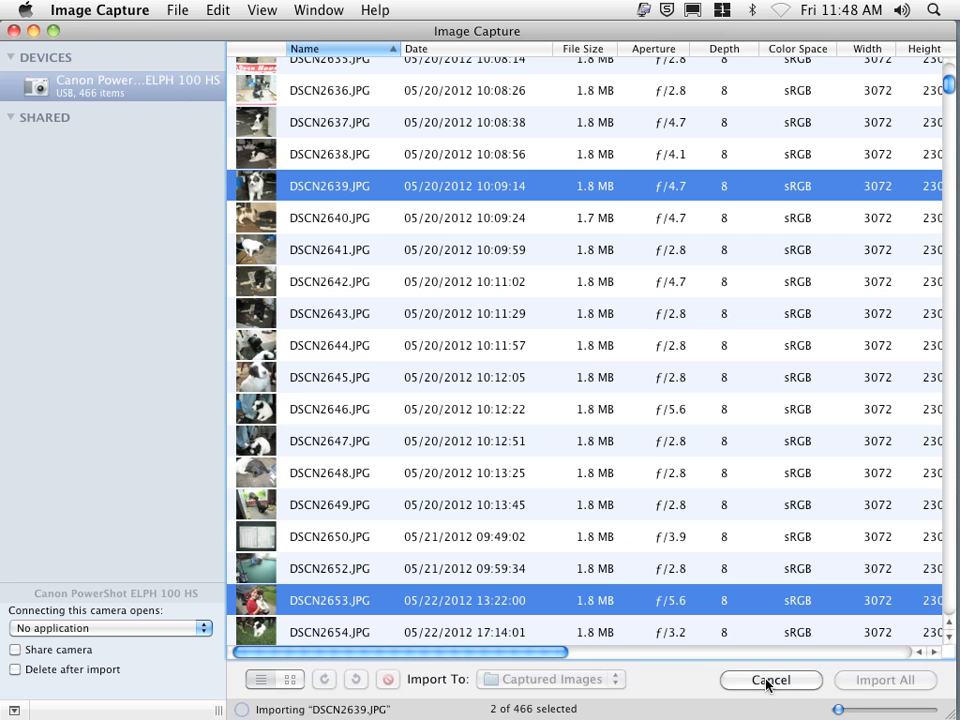
{"action": "left_click", "coordinate": [770, 680]}
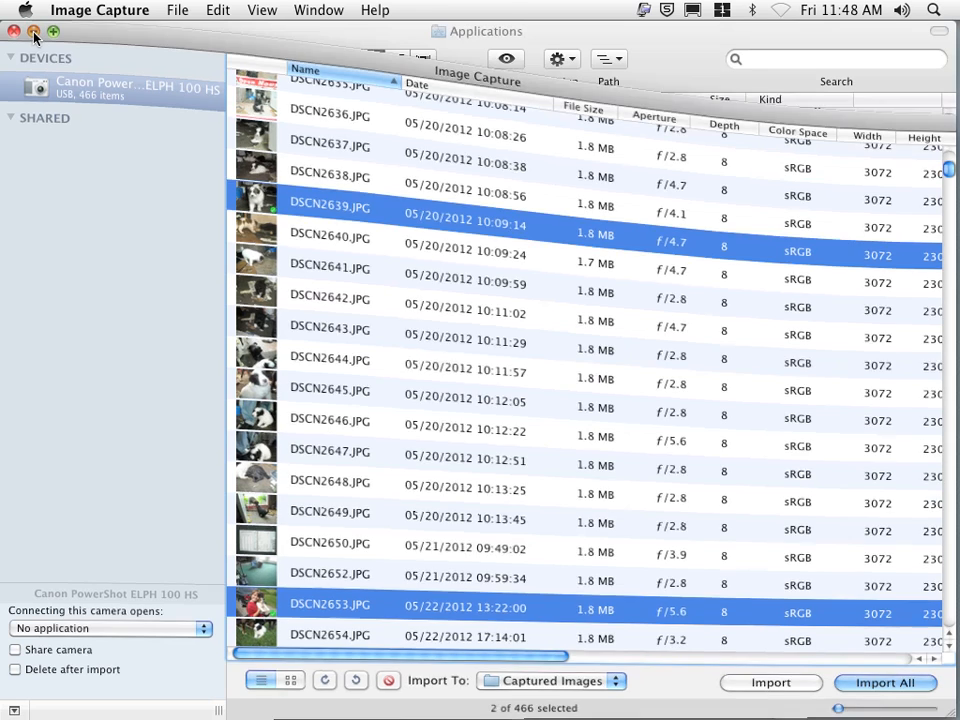
- Close Image Capture, open the Desktop Captured Images folder and Quick Look DSCN2653.JPG
{"action": "left_click", "coordinate": [16, 32]}
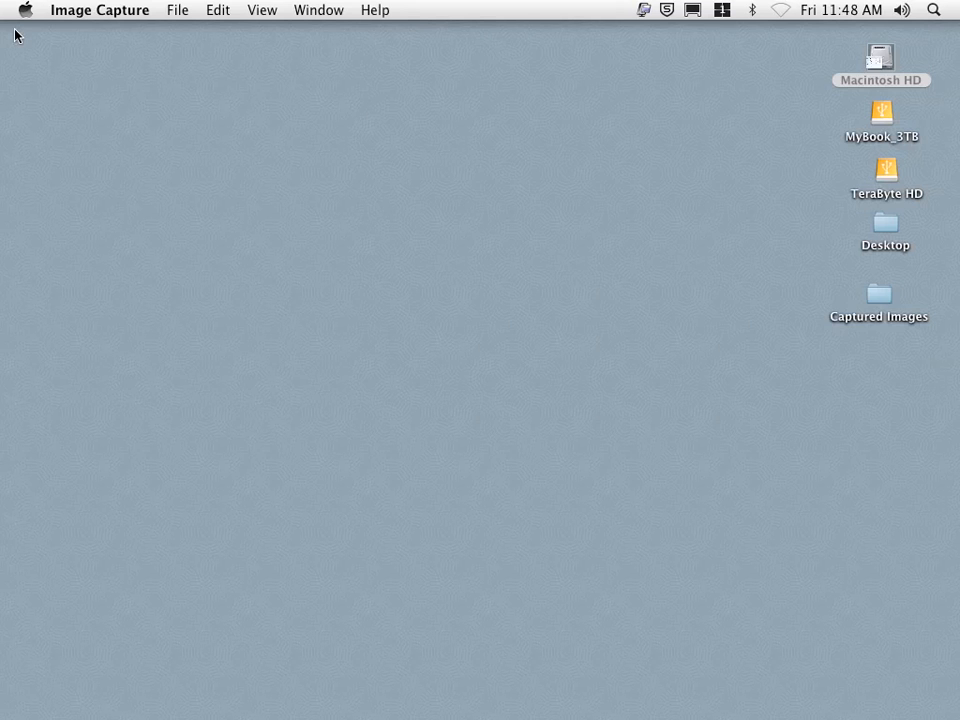
{"action": "left_click", "coordinate": [878, 292]}
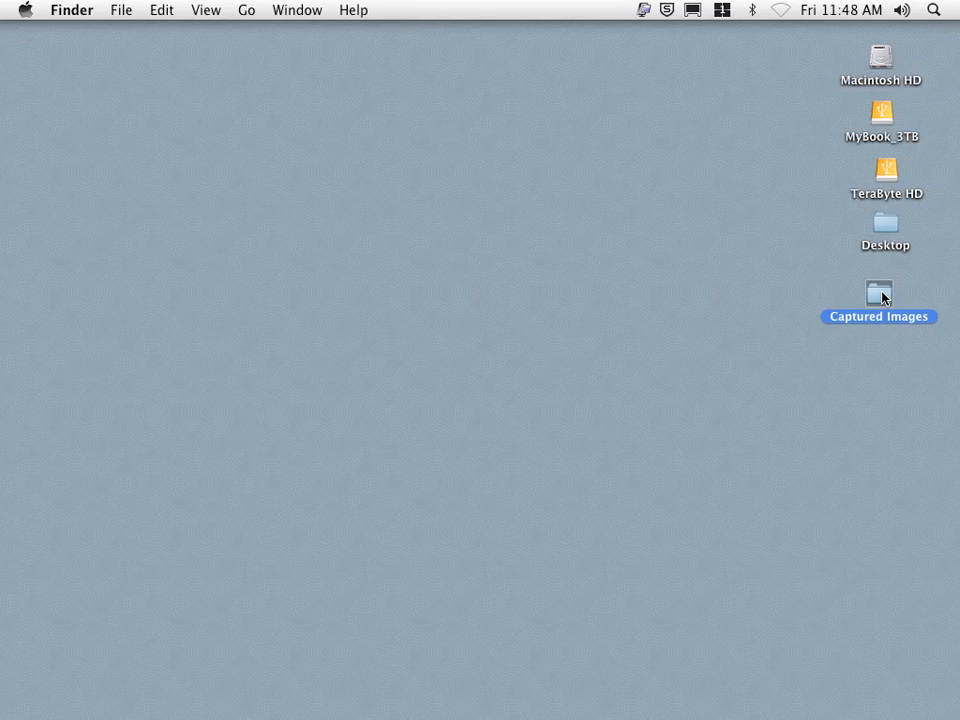
{"action": "double_click", "coordinate": [880, 292]}
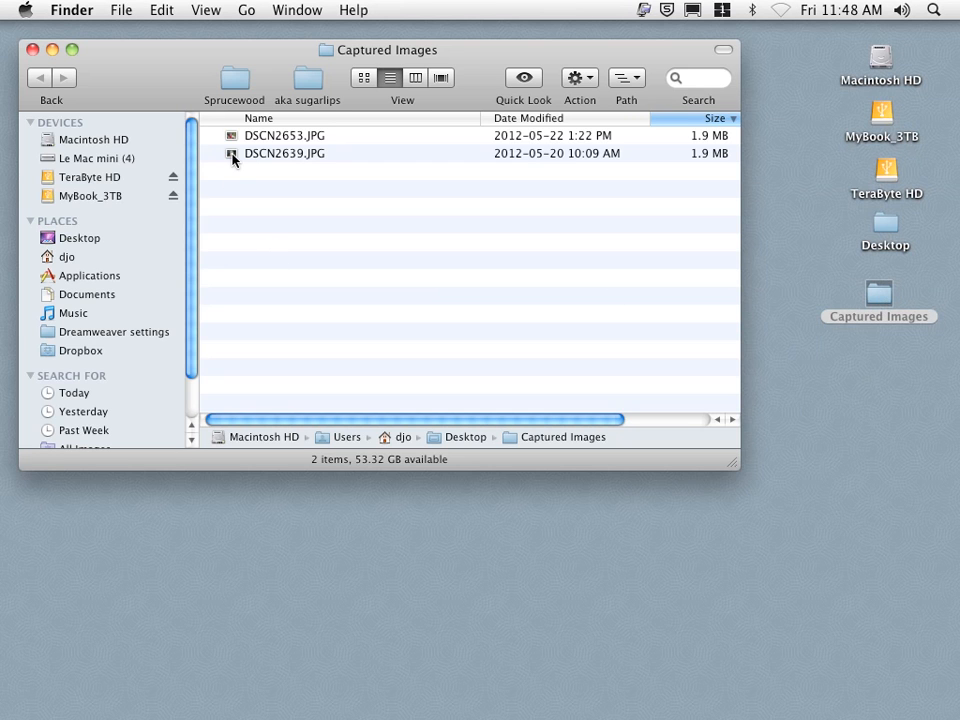
{"action": "left_click", "coordinate": [284, 136]}
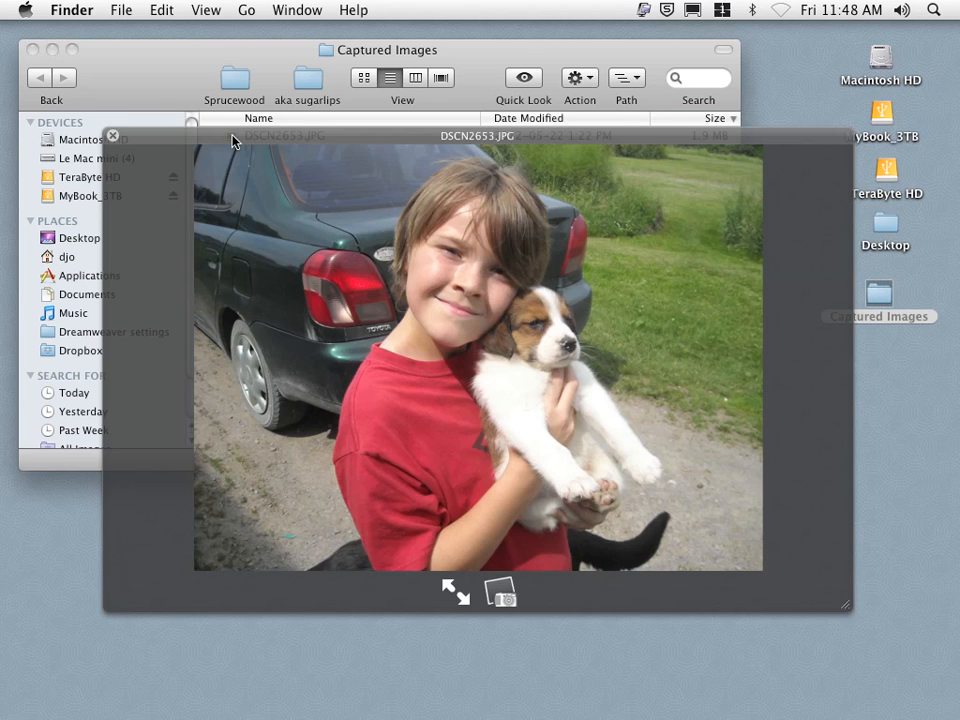
{"action": "left_click", "coordinate": [112, 136]}
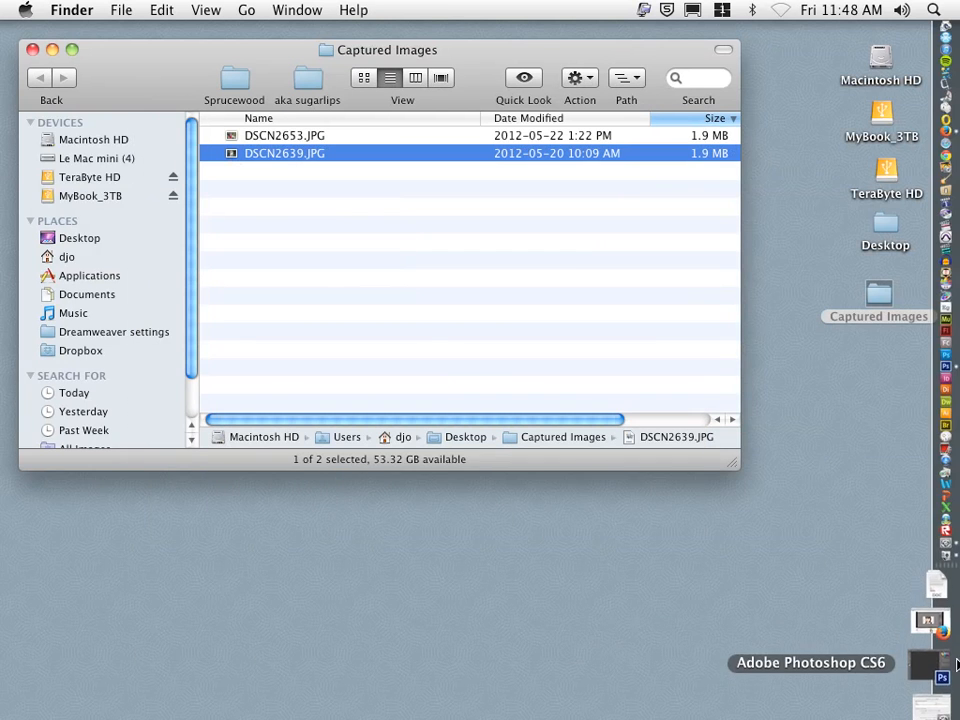
- Switch to Photoshop and open DSCN2639.JPG from Desktop > Captured Images via File > Open
{"action": "left_click", "coordinate": [928, 620]}
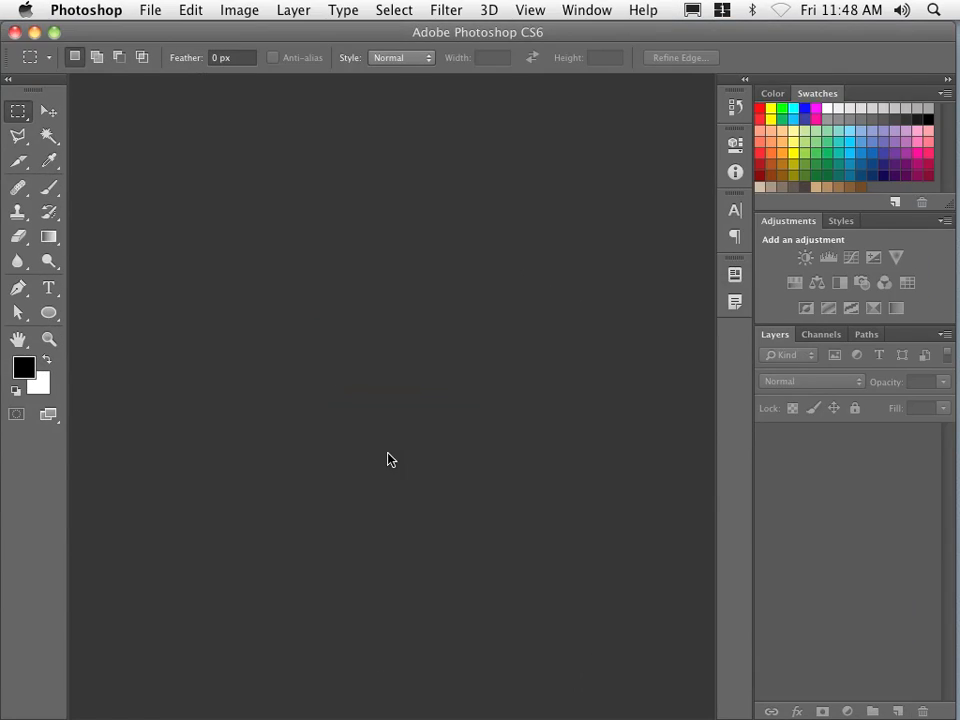
{"action": "left_click", "coordinate": [150, 10]}
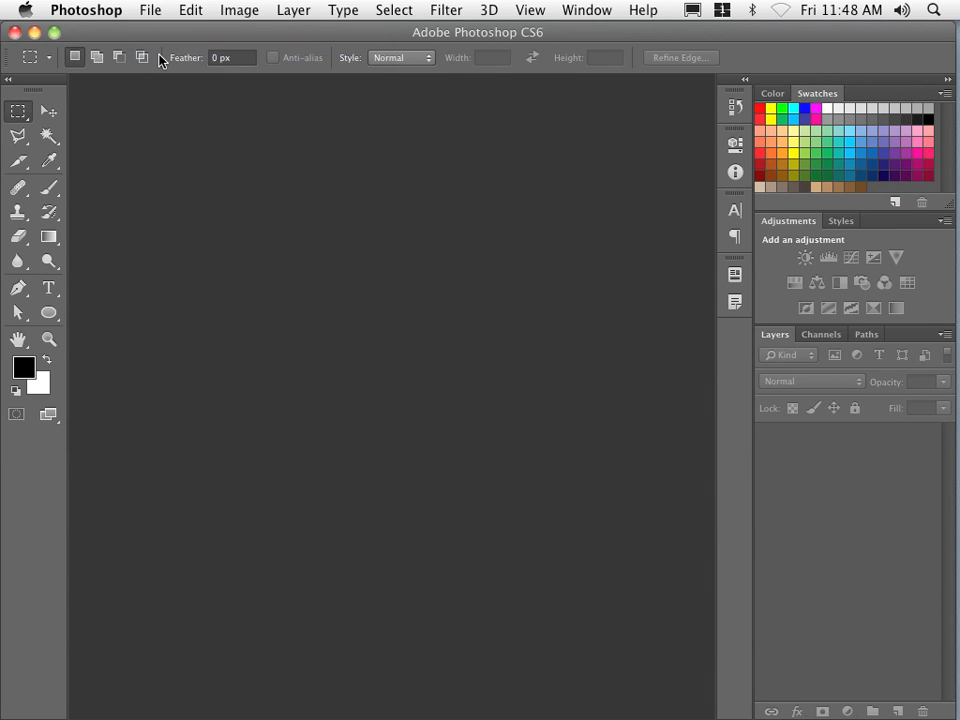
{"action": "left_click", "coordinate": [150, 8]}
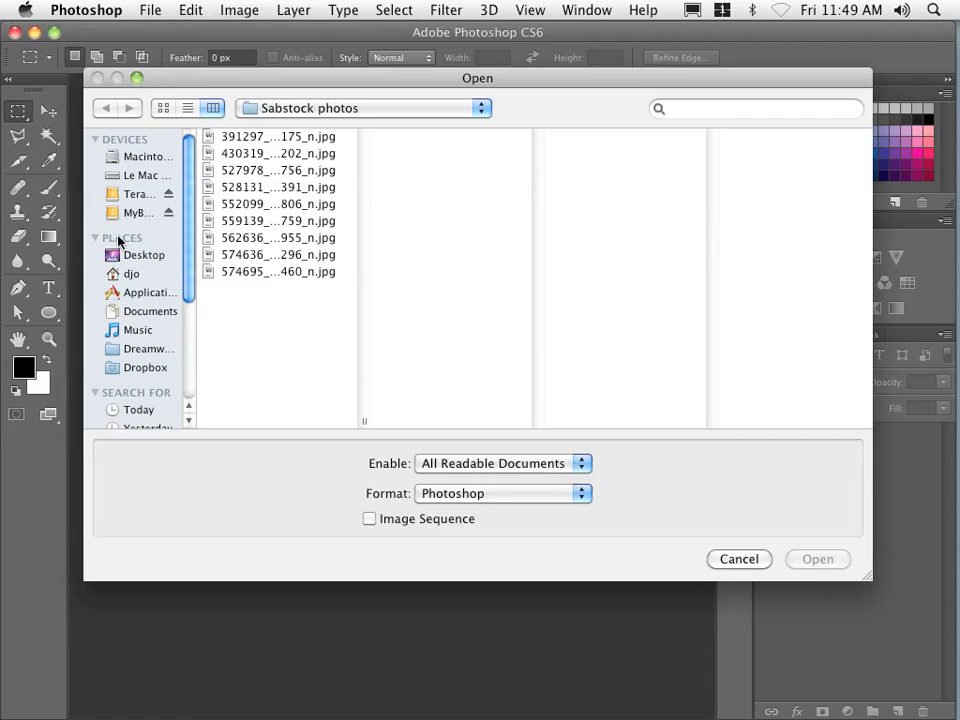
{"action": "left_click", "coordinate": [144, 254]}
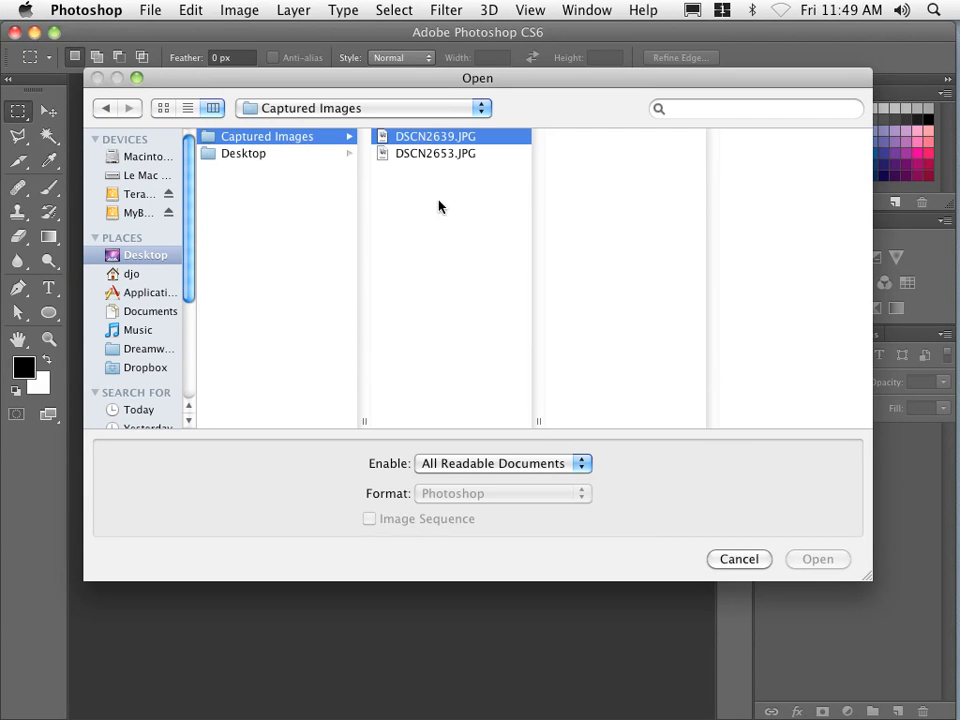
{"action": "mouse_move", "coordinate": [796, 564]}
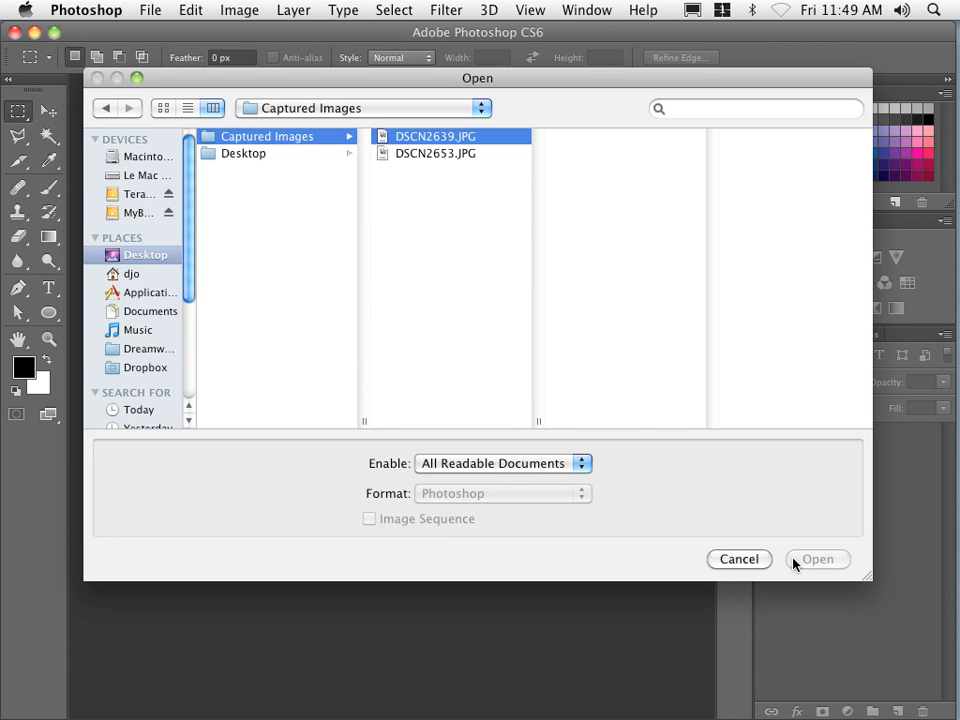
{"action": "left_click", "coordinate": [816, 560]}
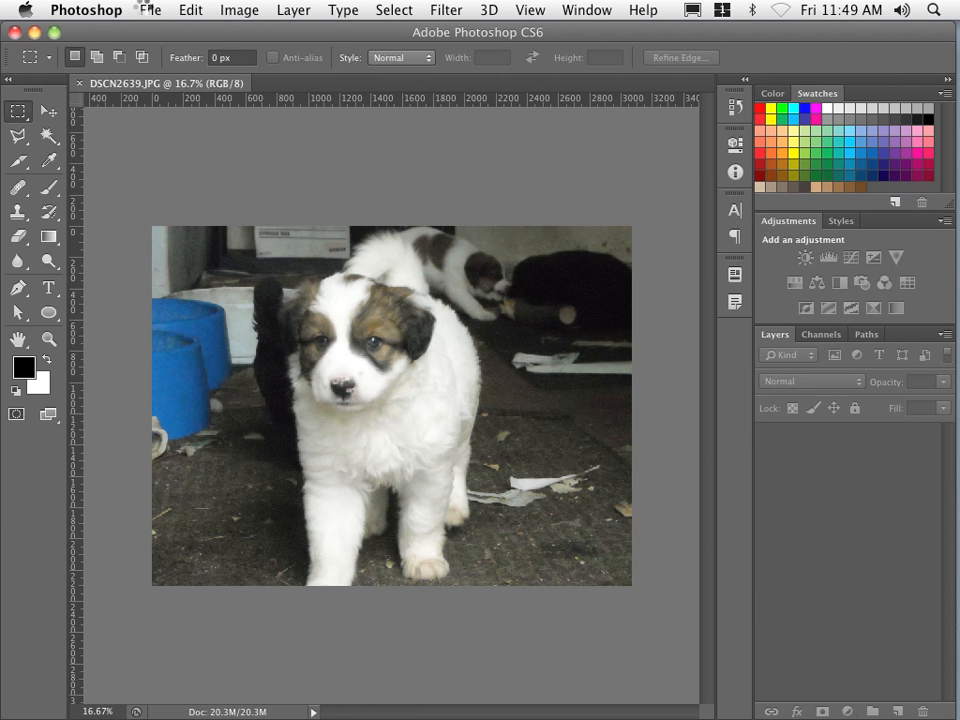
- Open DSCN2653.JPG from Captured Images as a second Photoshop document tab
{"action": "left_click", "coordinate": [150, 10]}
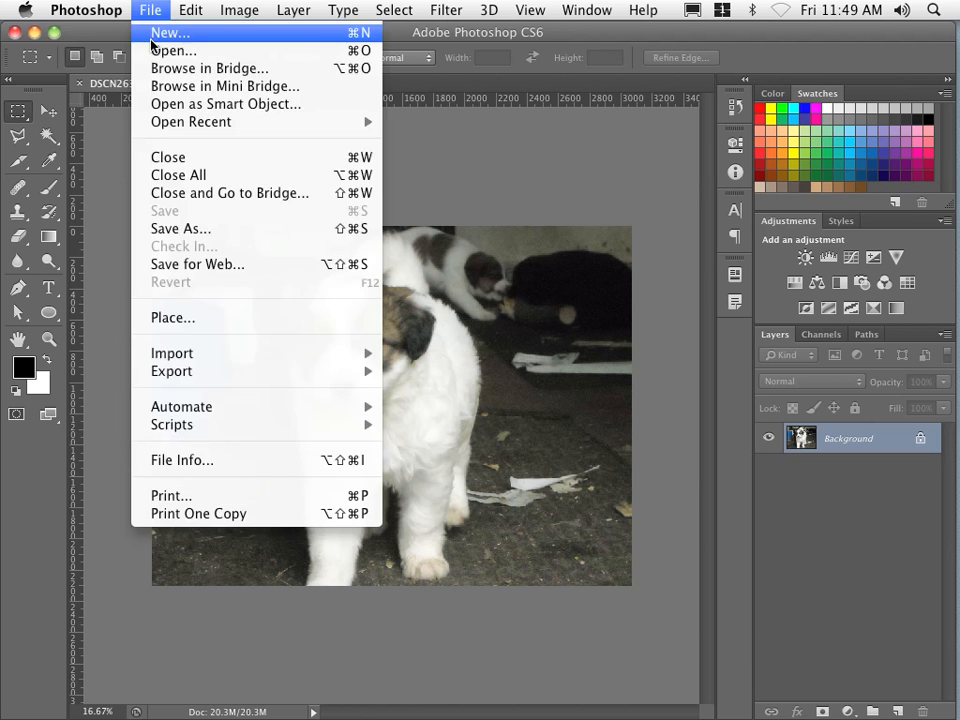
{"action": "left_click", "coordinate": [172, 50]}
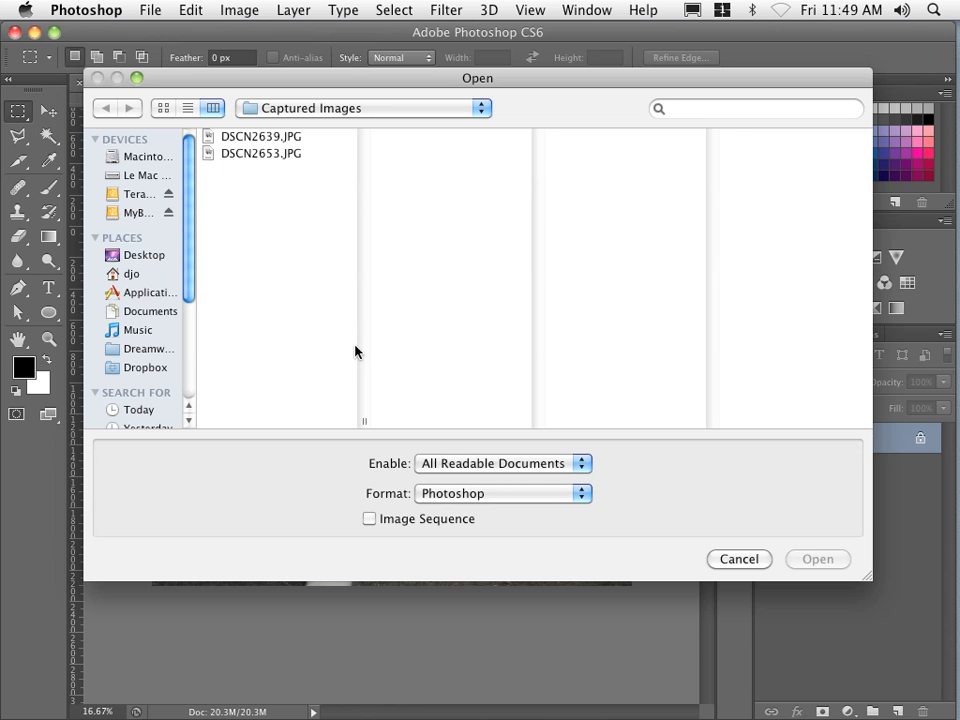
{"action": "left_click", "coordinate": [260, 152]}
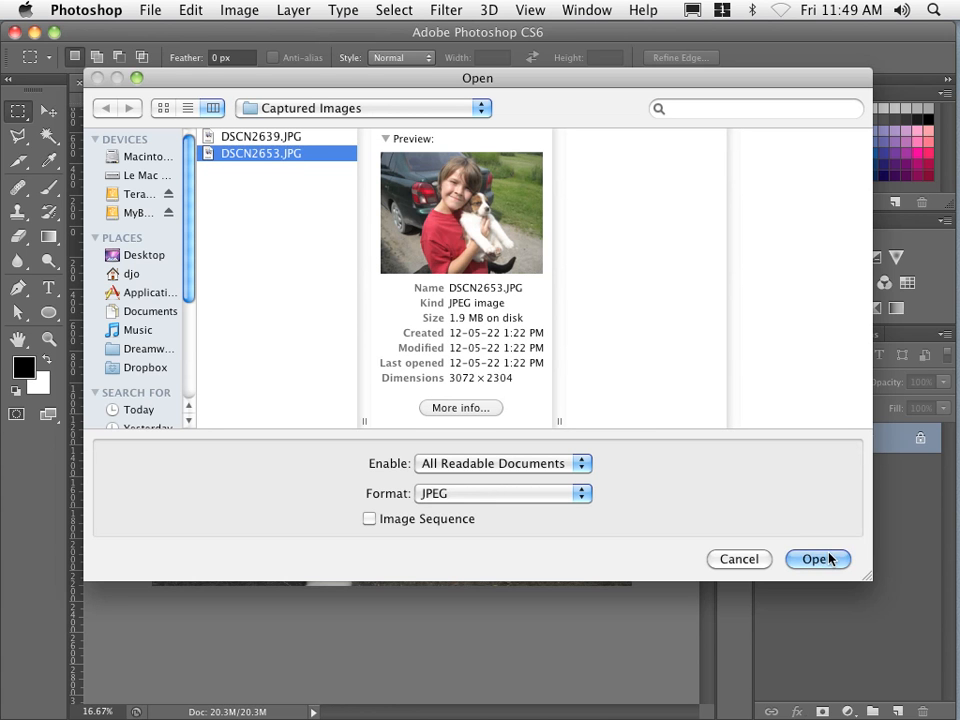
{"action": "left_click", "coordinate": [816, 558]}
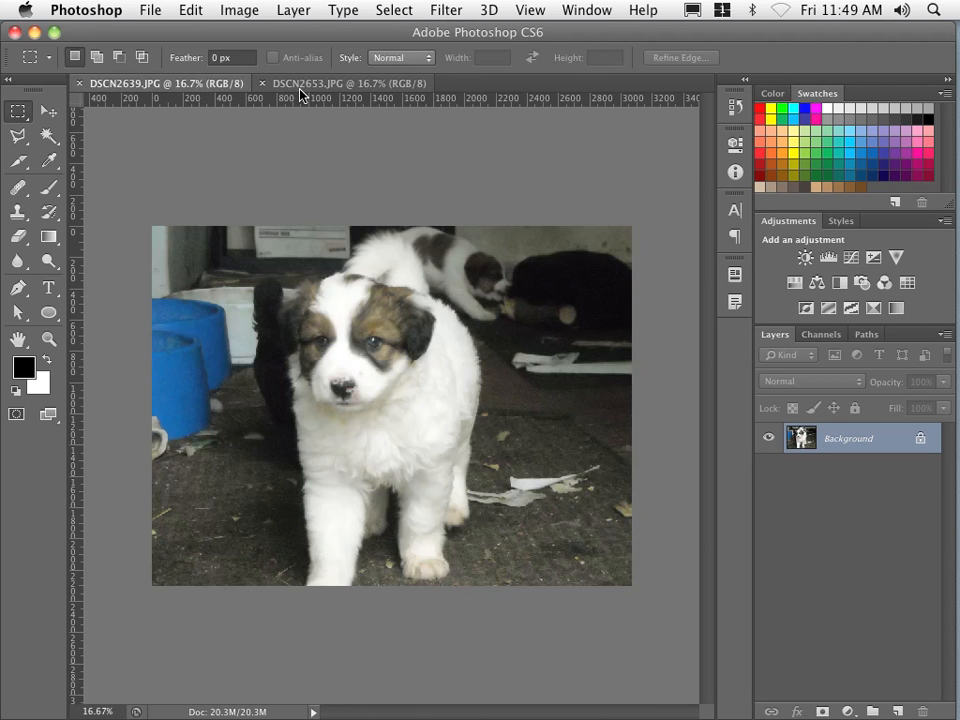
{"action": "left_click", "coordinate": [348, 84]}
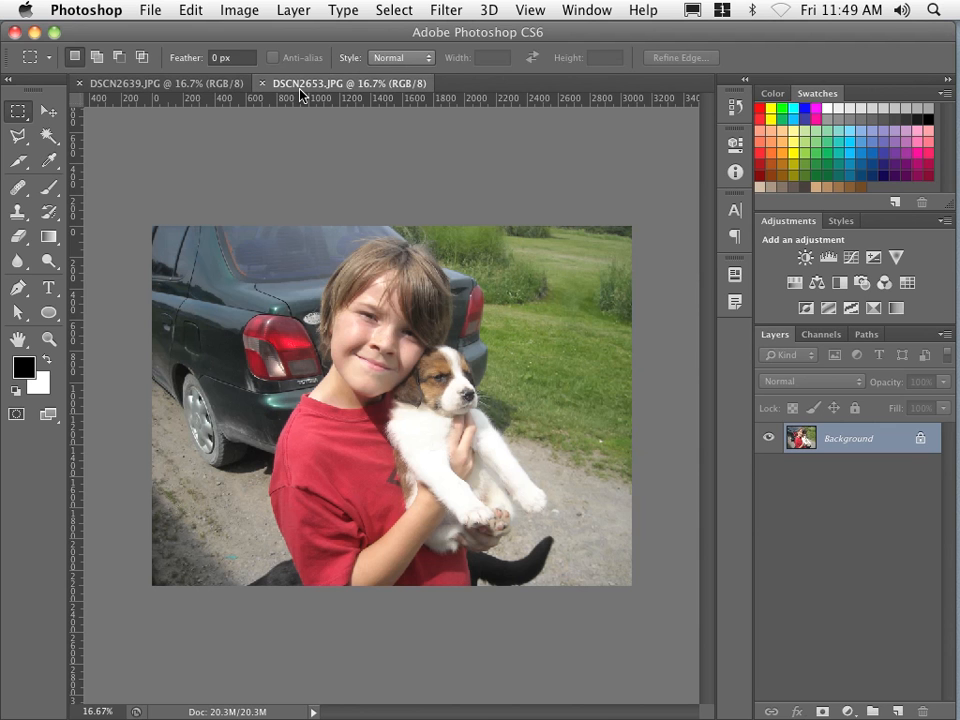
{"action": "left_click", "coordinate": [160, 84]}
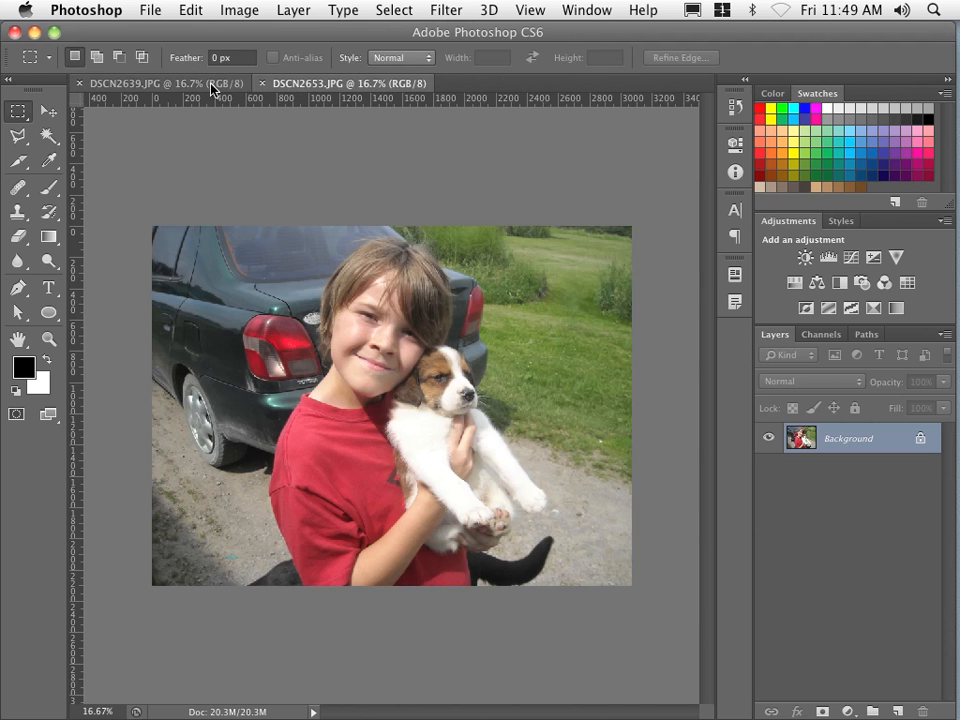
{"action": "mouse_move", "coordinate": [210, 84]}
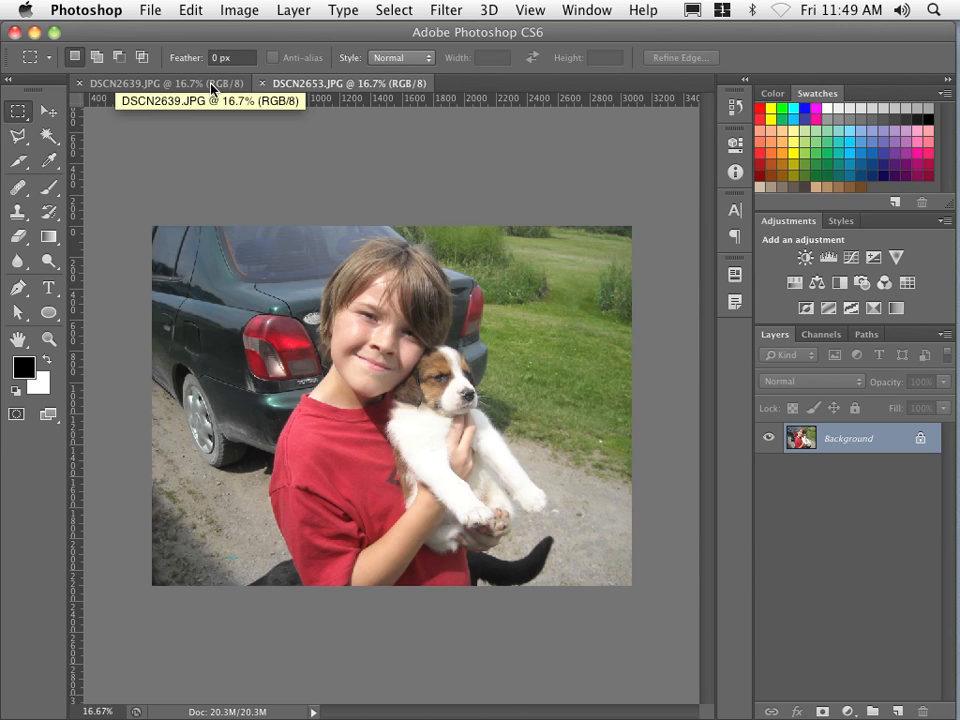
{"action": "left_click", "coordinate": [160, 84]}
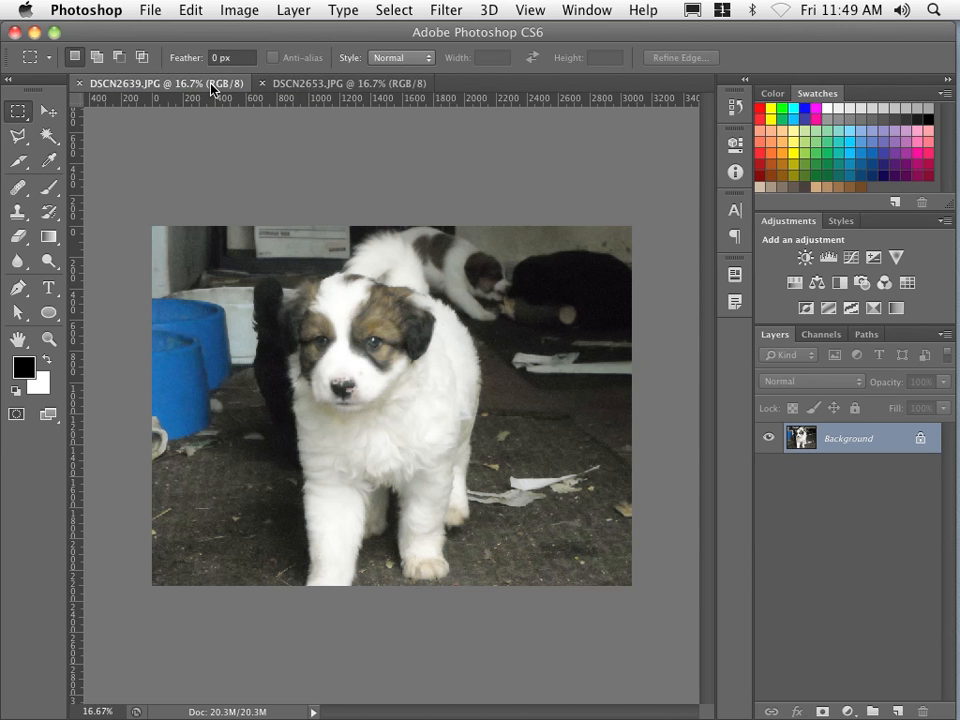